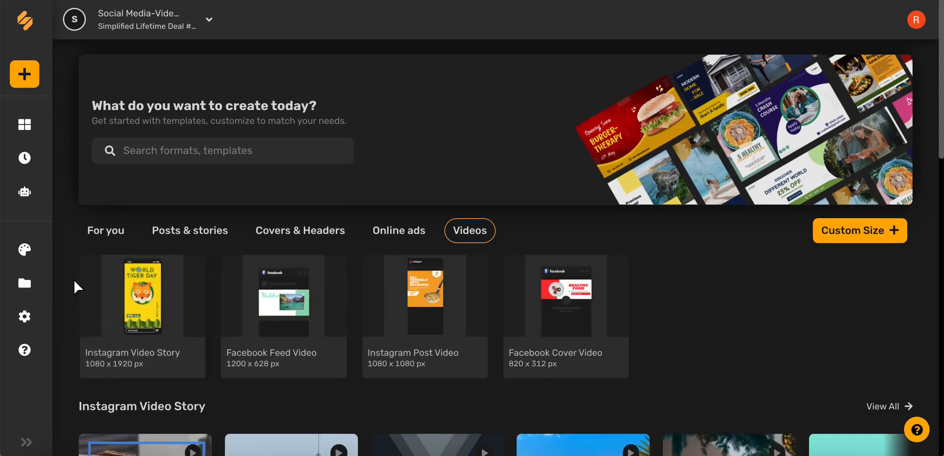
Step: Scroll the create page's Videos section toward the Winter Essentials design
scroll(down, 3)
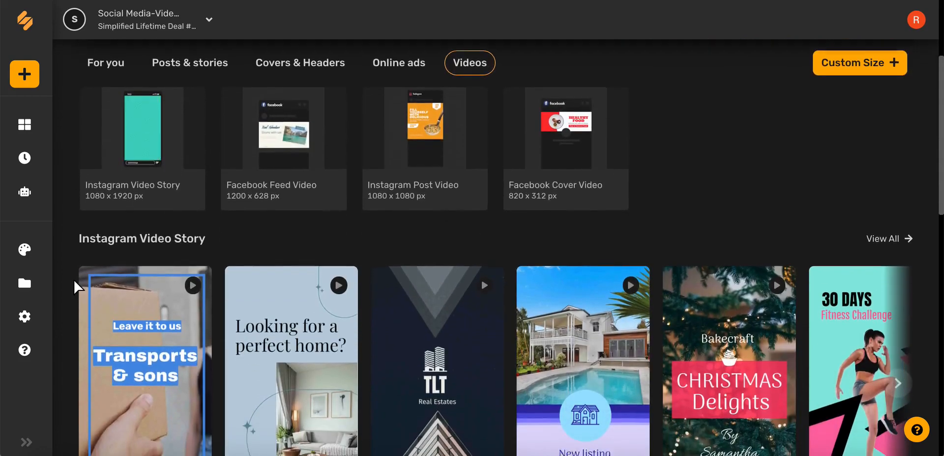
scroll(down, 3)
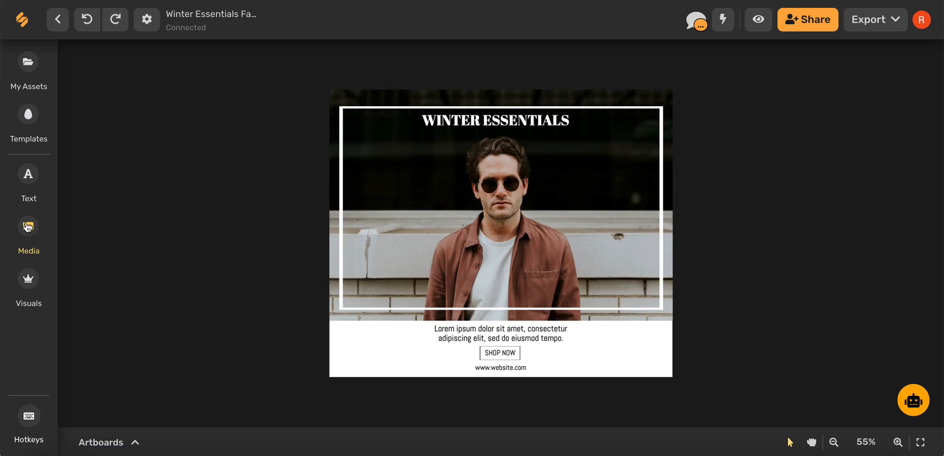
Step: Browse the media library's Videos and GIFs, then reach the Audio tracks
click(28, 227)
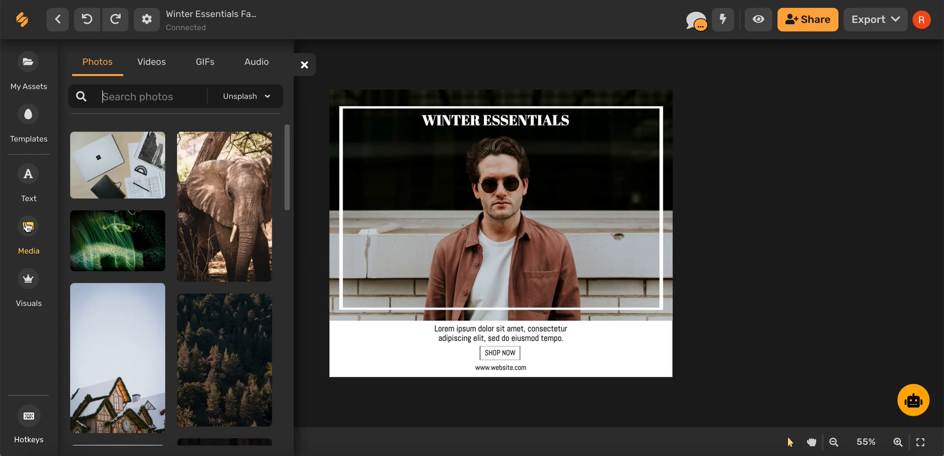
click(151, 62)
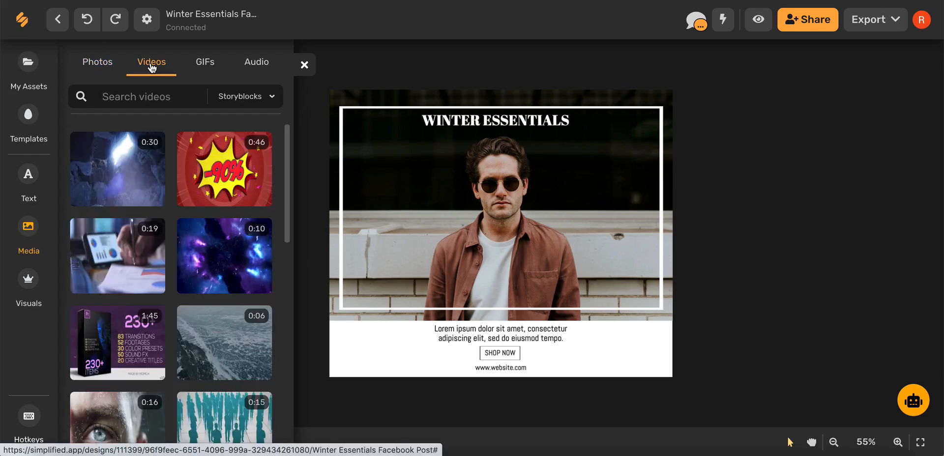
click(204, 62)
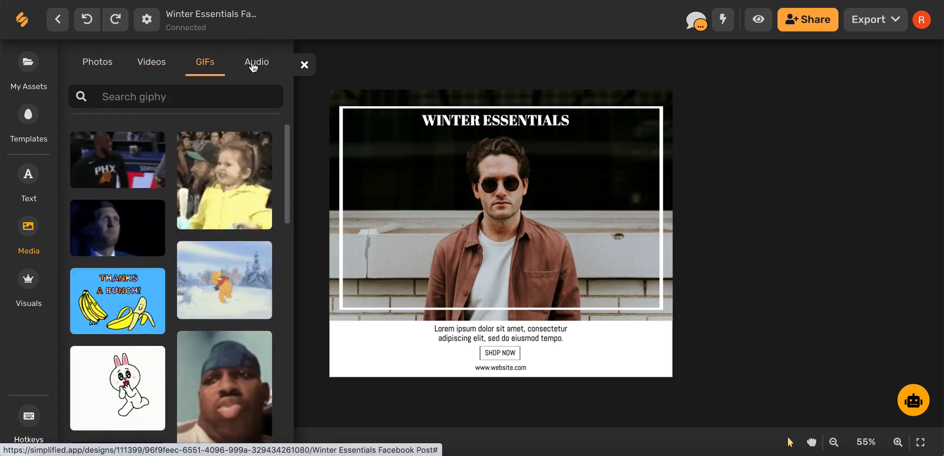
click(257, 62)
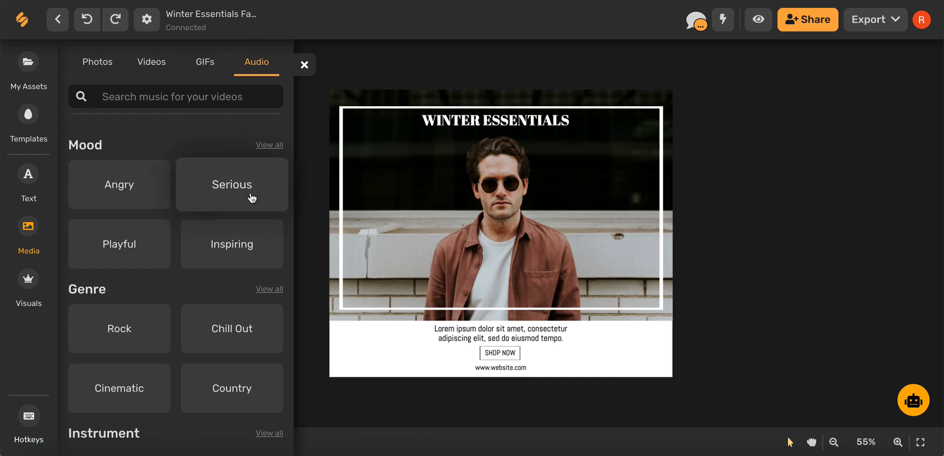
Step: Choose the Inspiring mood and add the Afterglow track to the design
click(232, 244)
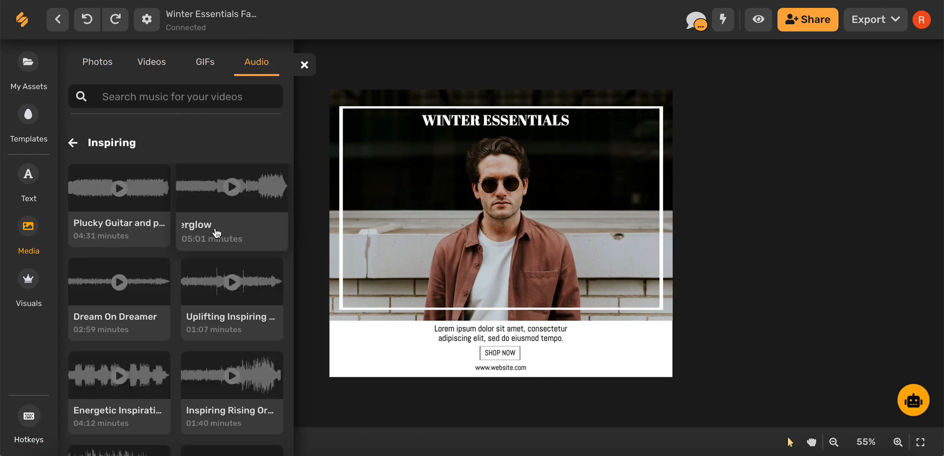
click(305, 64)
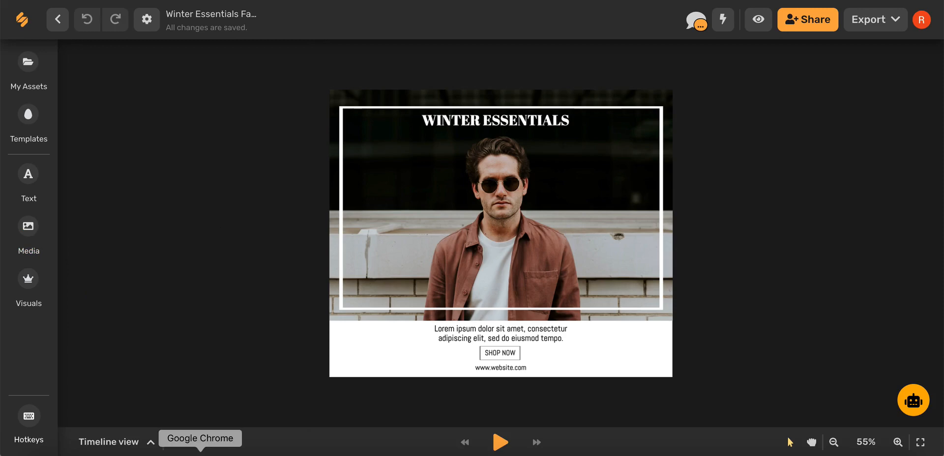
Step: Lengthen the scene from 6 s to 10 s in the timeline and bring up Export
click(110, 441)
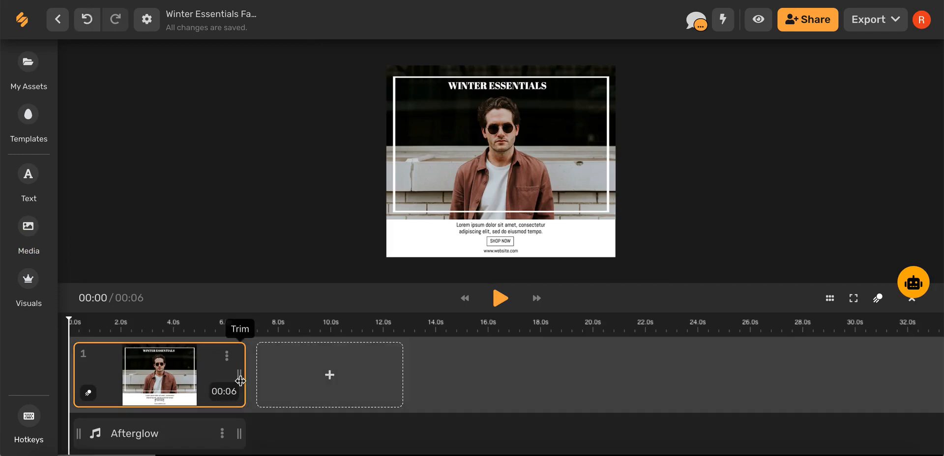
drag(240, 383, 323, 383)
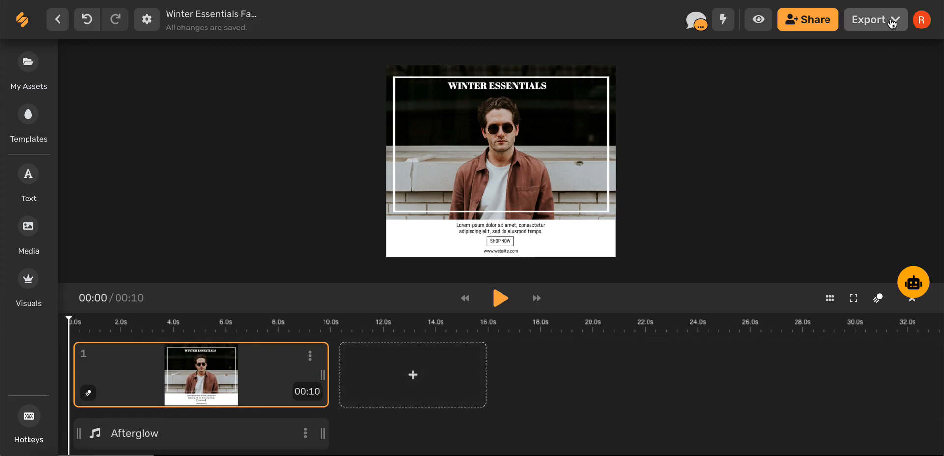
click(893, 20)
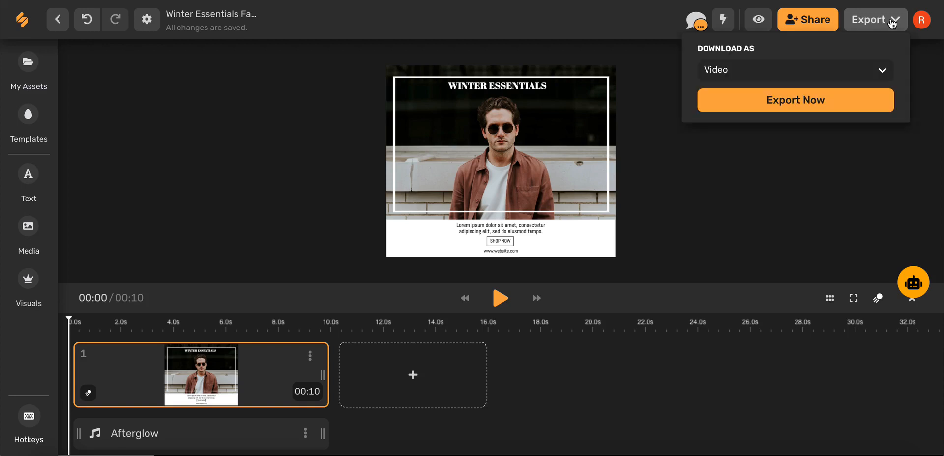